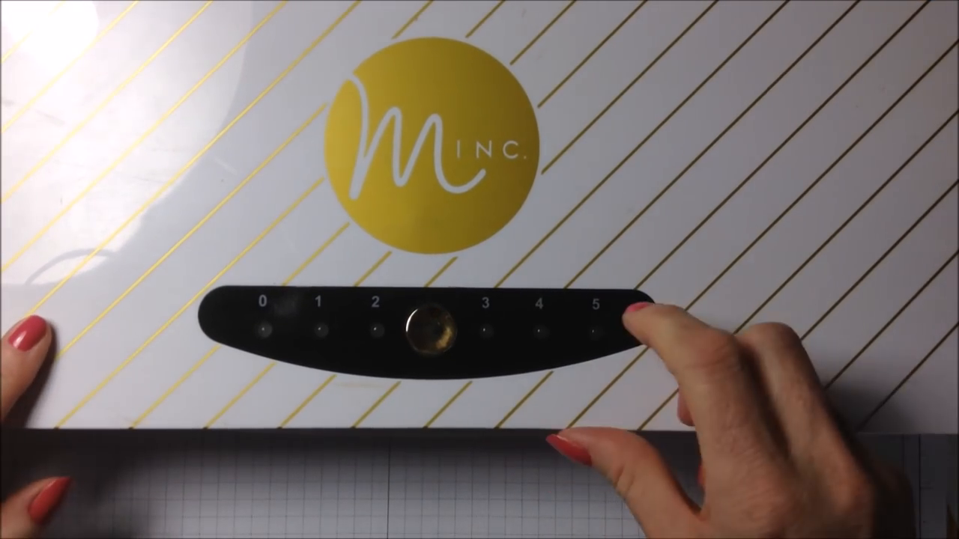
{"action": "left_click", "coordinate": [425, 330]}
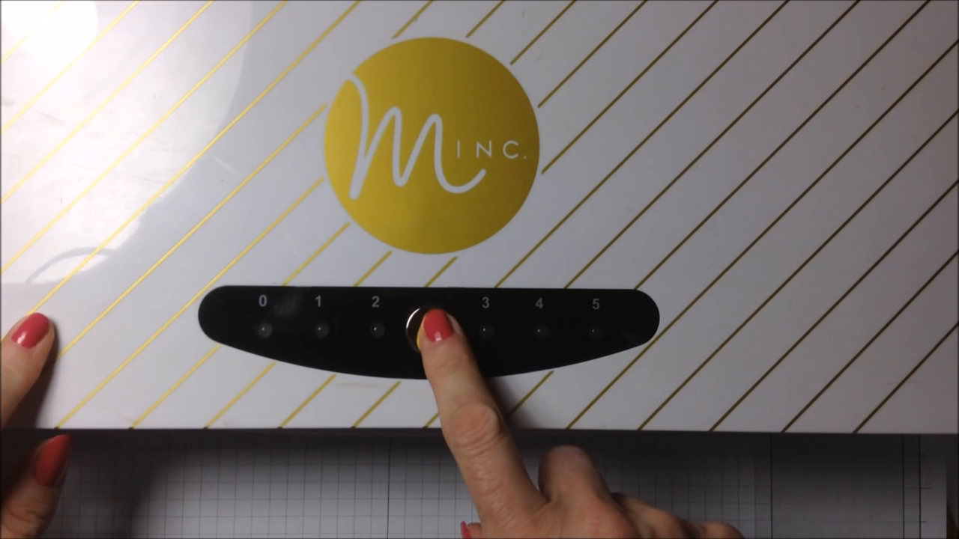